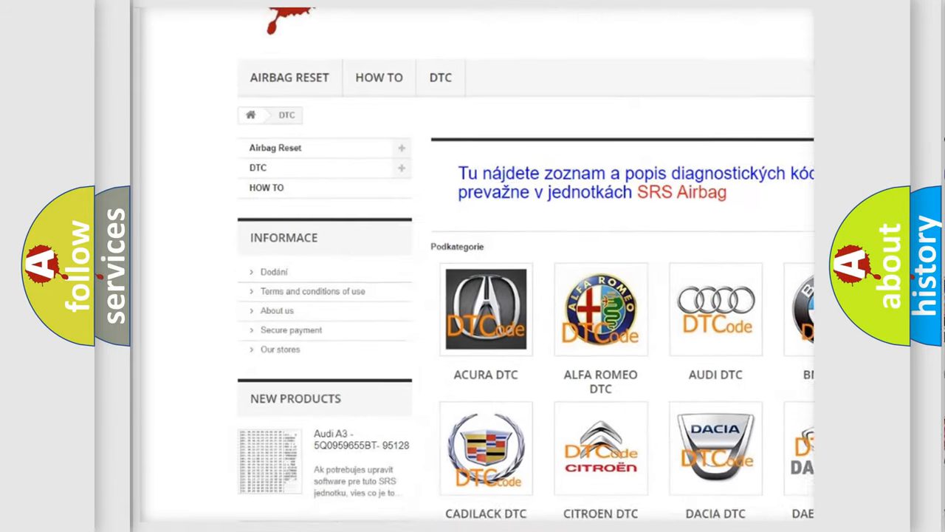
- Open the AUDI DTC category tile to reach the Audi diagnostic code list
scroll("down", 3)
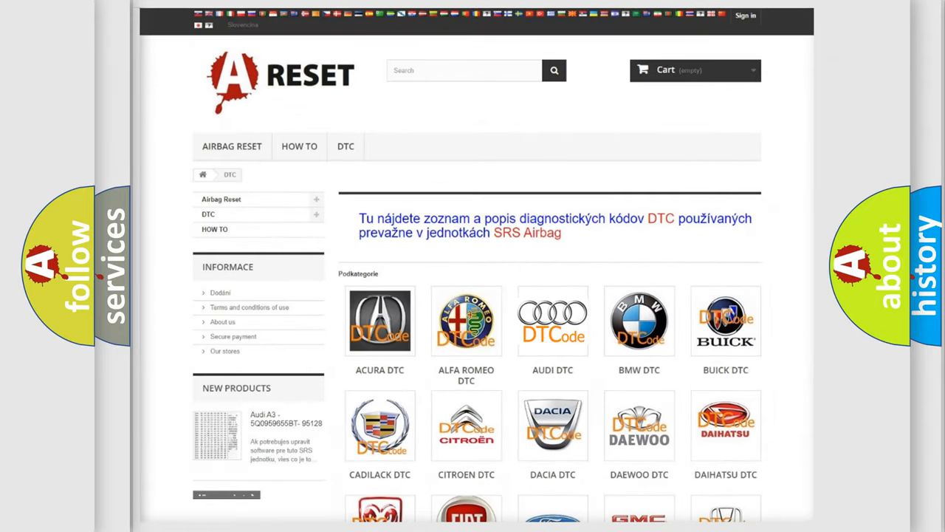
left_click(553, 321)
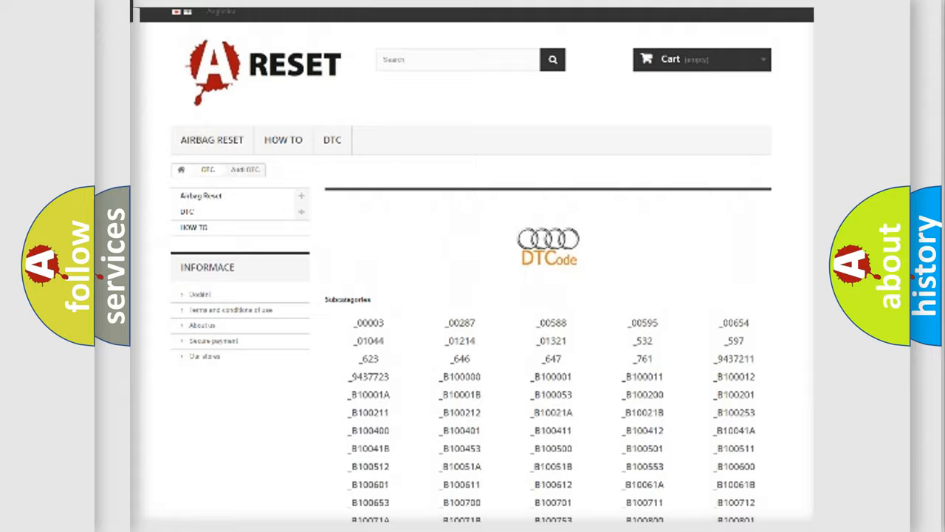
scroll("up", 3)
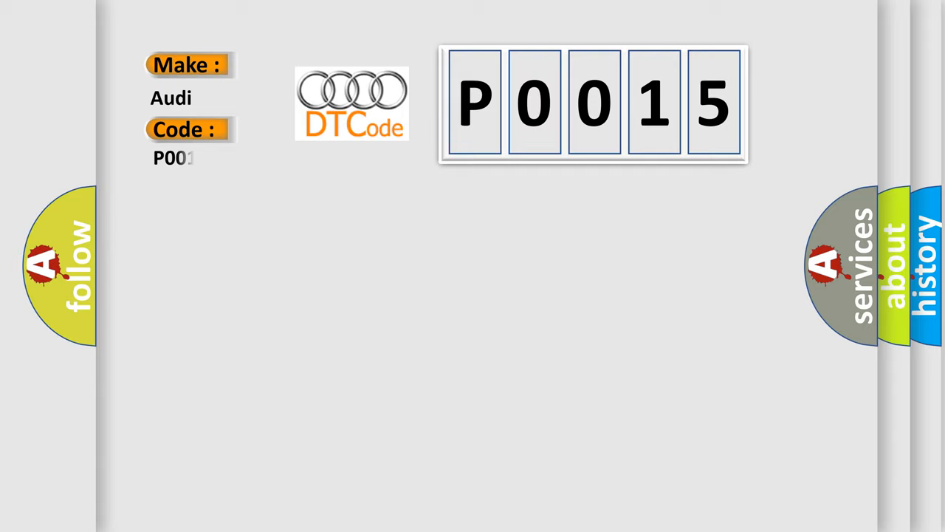
- Complete the code P0015 in the five-character display beside the Audi make
type("5")
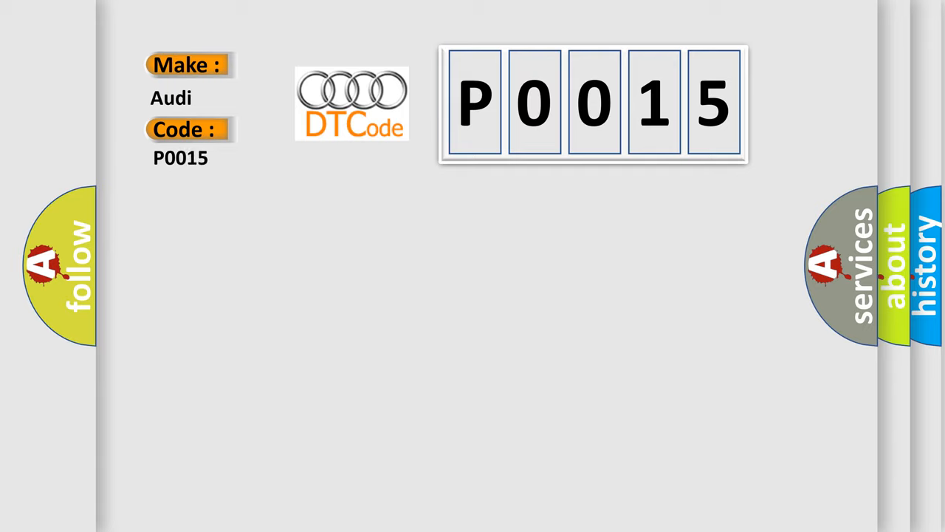